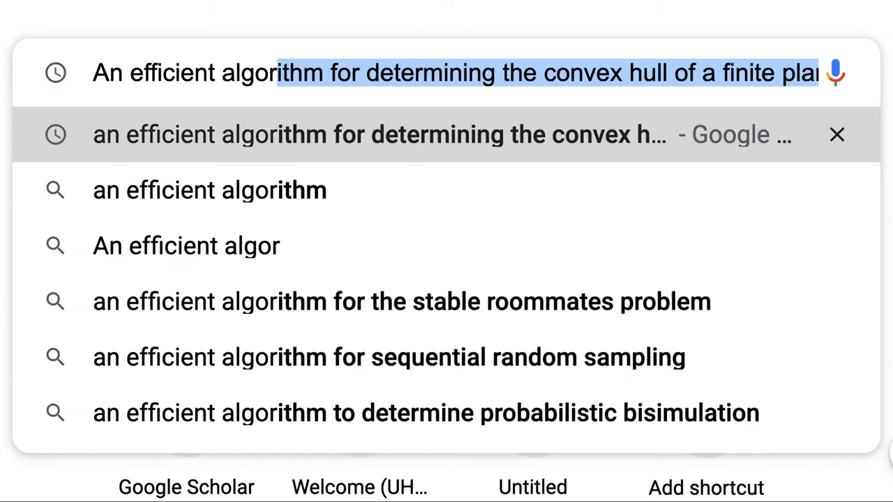
Run the Chrome history suggestion for the efficient convex hull algorithm paper
{"action": "left_click", "coordinate": [378, 134]}
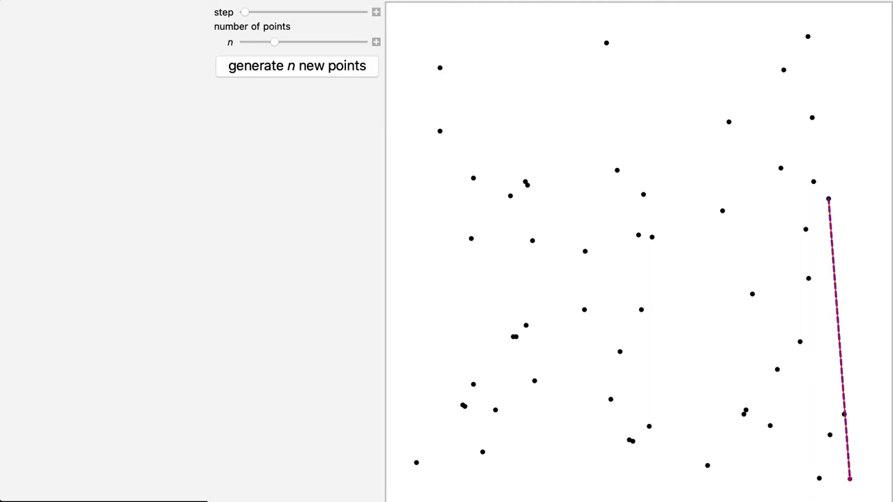
Drag the step slider forward to step 3, adding a second hull edge
{"action": "left_click_drag", "start_coordinate": [245, 12], "coordinate": [251, 11]}
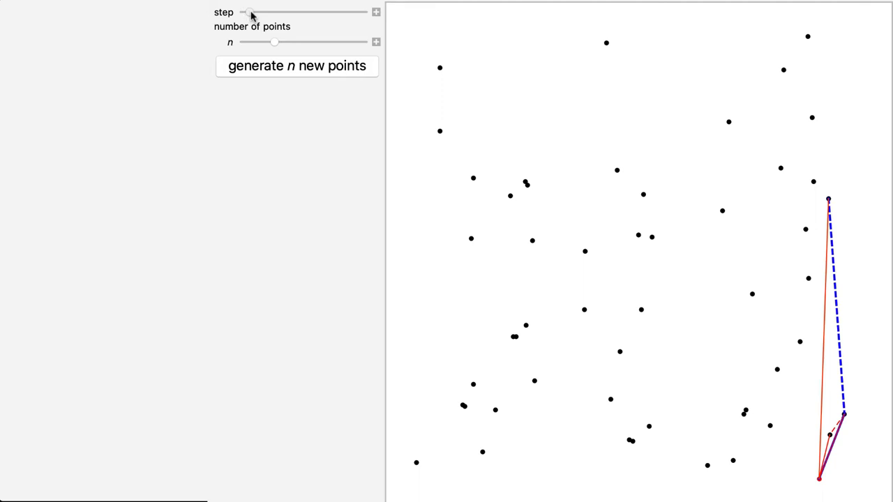
{"action": "left_click_drag", "start_coordinate": [250, 12], "coordinate": [357, 11]}
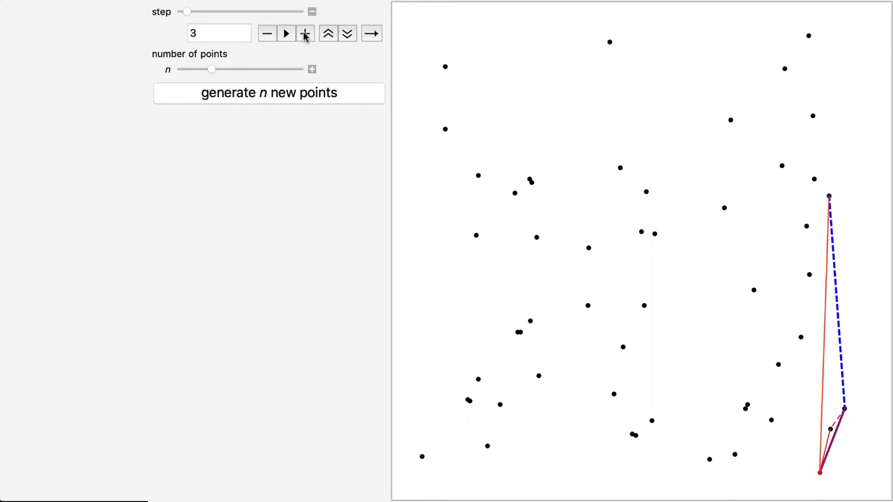
Advance the Graham scan one step at a time until the step field reads 16
{"action": "left_click", "coordinate": [305, 33]}
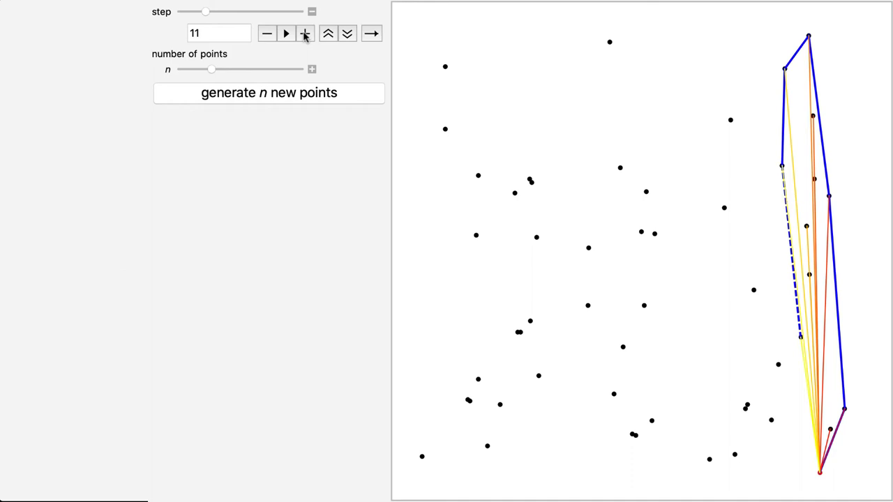
{"action": "left_click", "coordinate": [305, 33]}
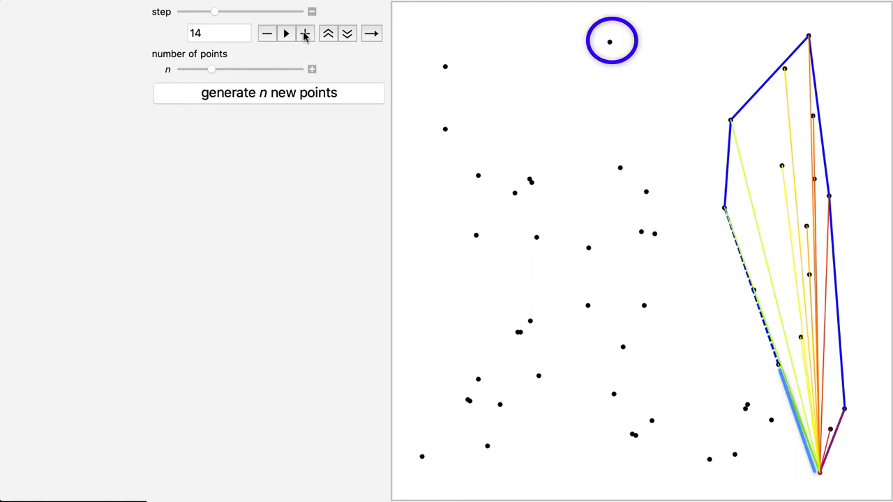
{"action": "left_click", "coordinate": [305, 34]}
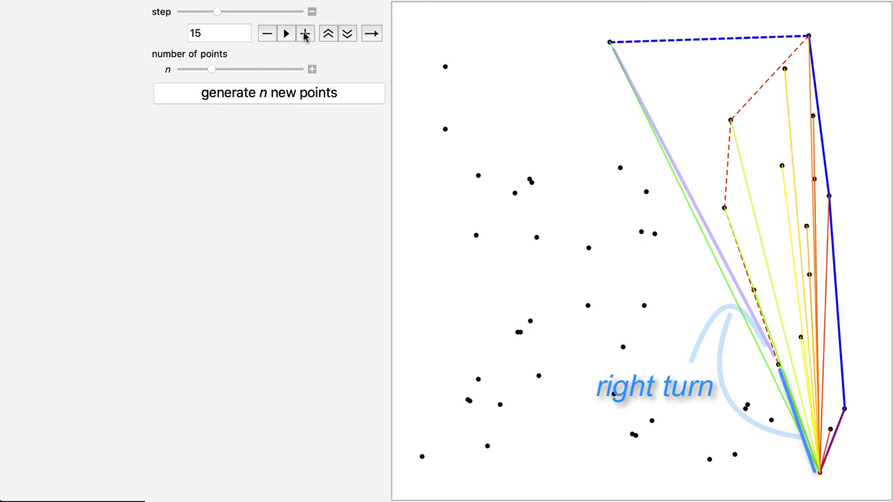
{"action": "left_click", "coordinate": [305, 33]}
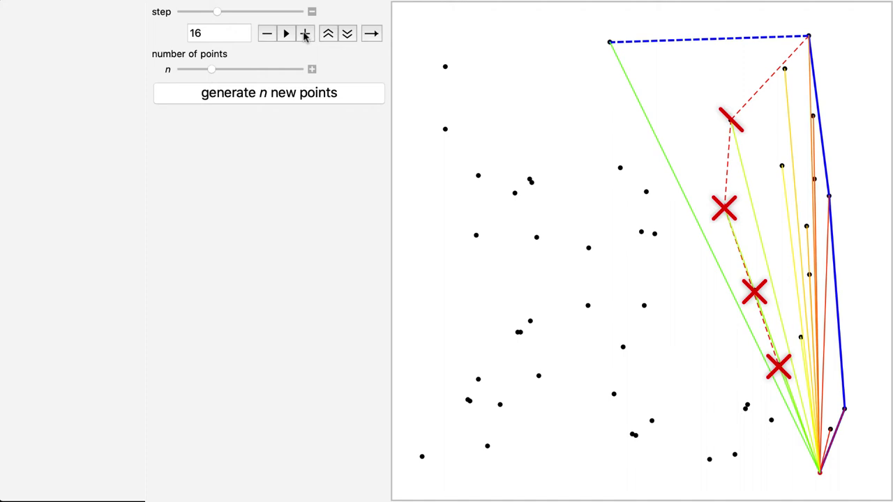
{"action": "left_click", "coordinate": [286, 34]}
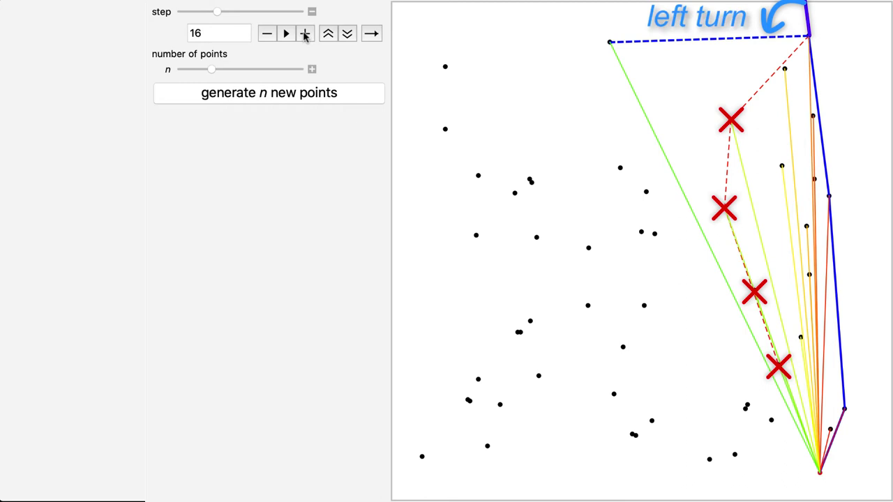
{"action": "left_click", "coordinate": [286, 33]}
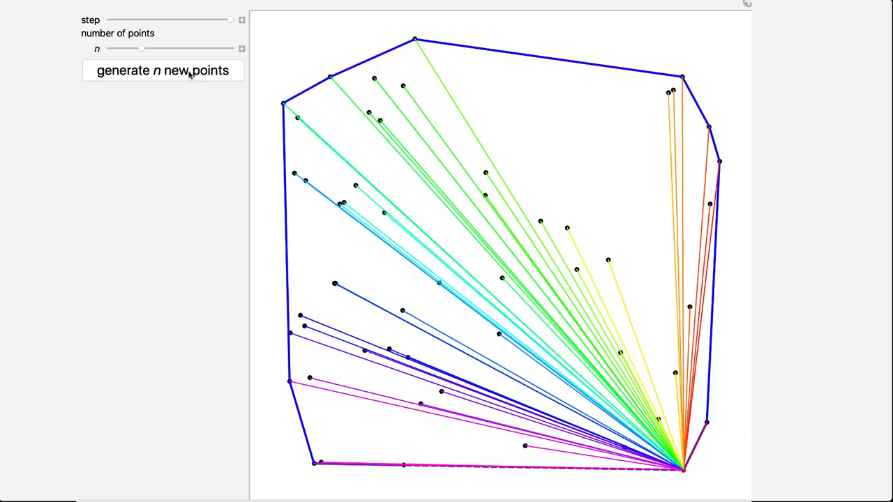
Shrink the point count to a handful, then slide n fully right to the maximum
{"action": "left_click_drag", "start_coordinate": [142, 49], "coordinate": [132, 48]}
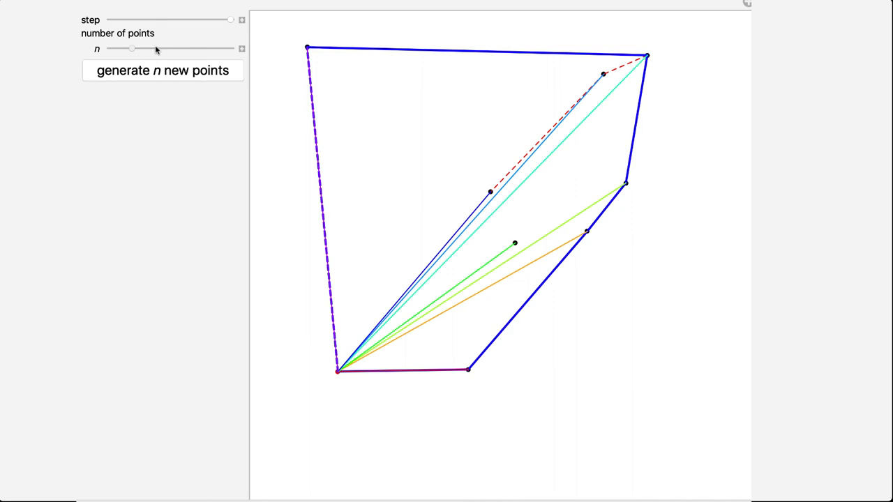
{"action": "left_click_drag", "start_coordinate": [132, 48], "coordinate": [230, 48]}
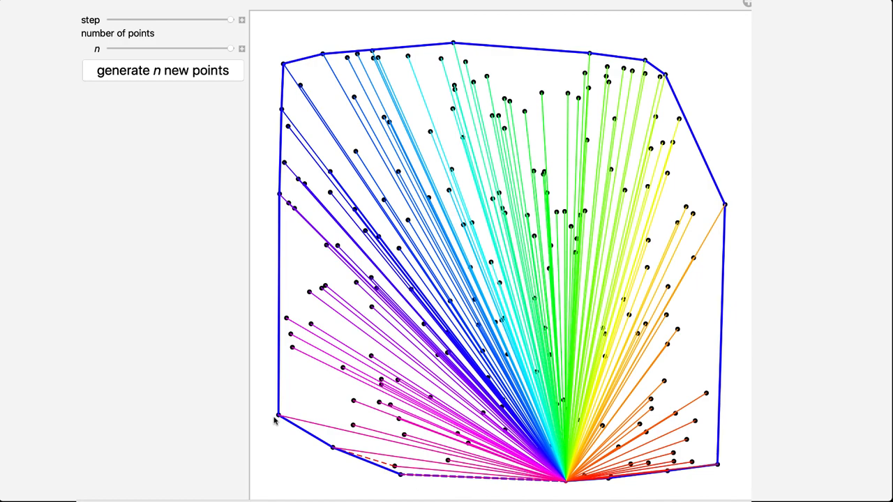